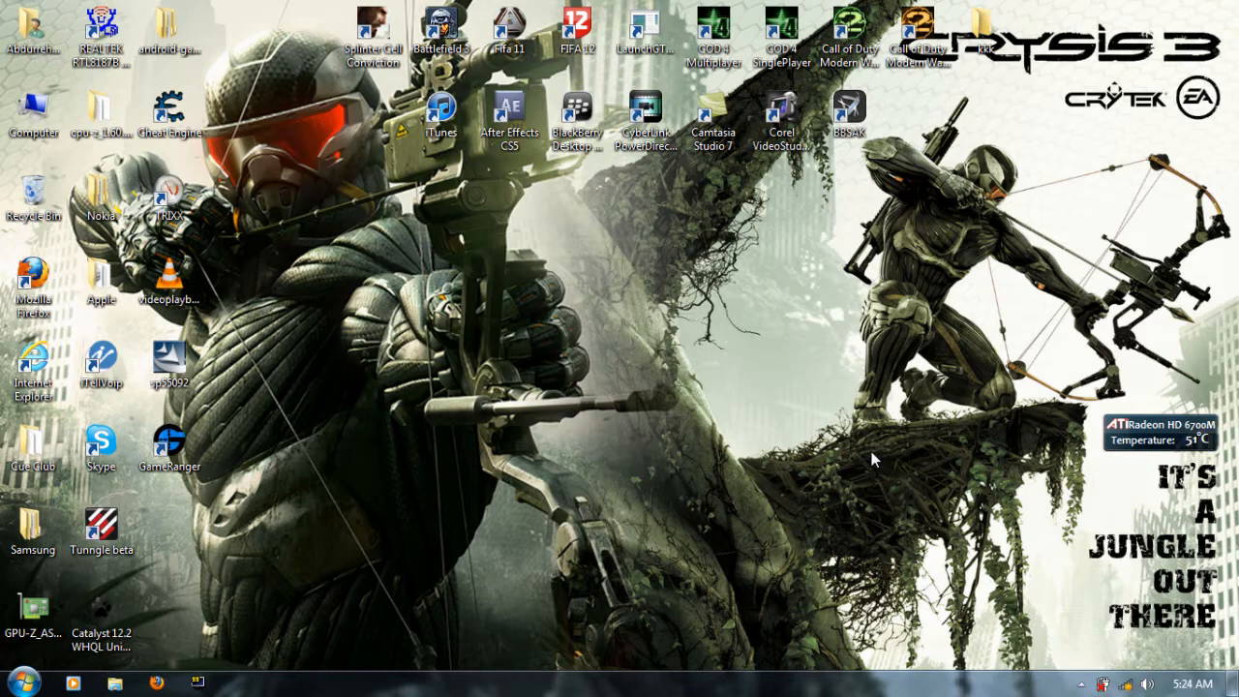
- Launch the Catalyst 12.2 WHQL UnifL package from the desktop to start Setup
left_click_drag(32, 600, 523, 338)
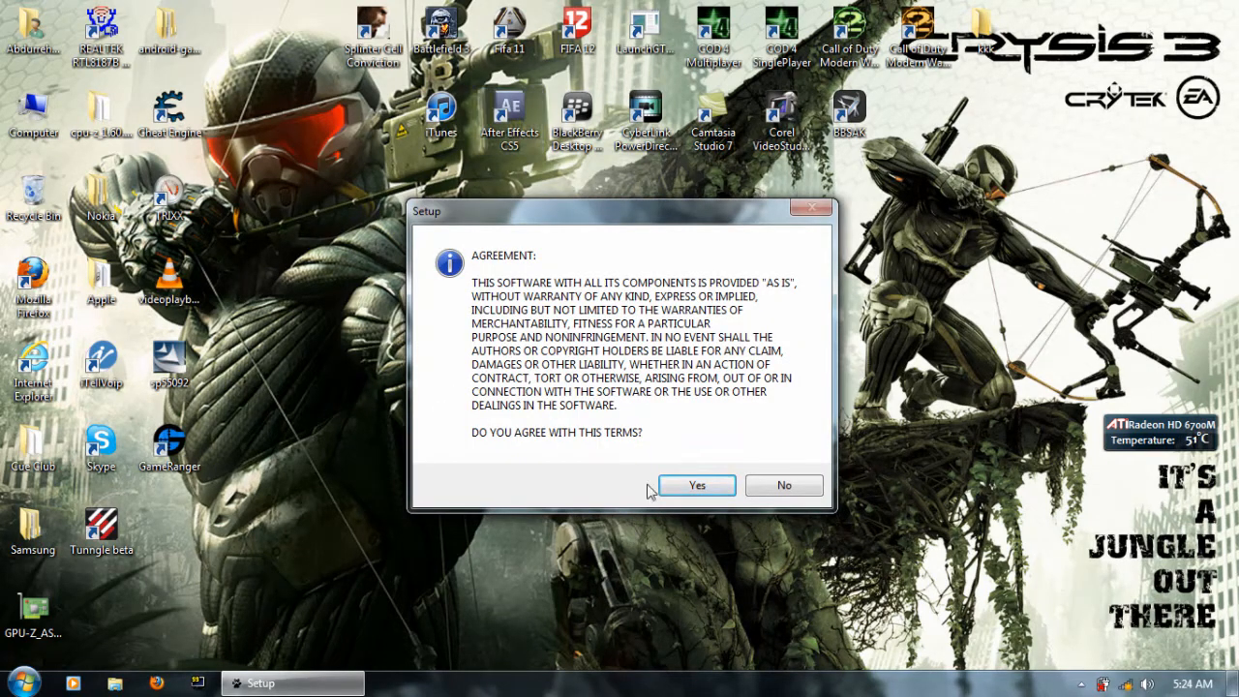
mouse_move(692, 407)
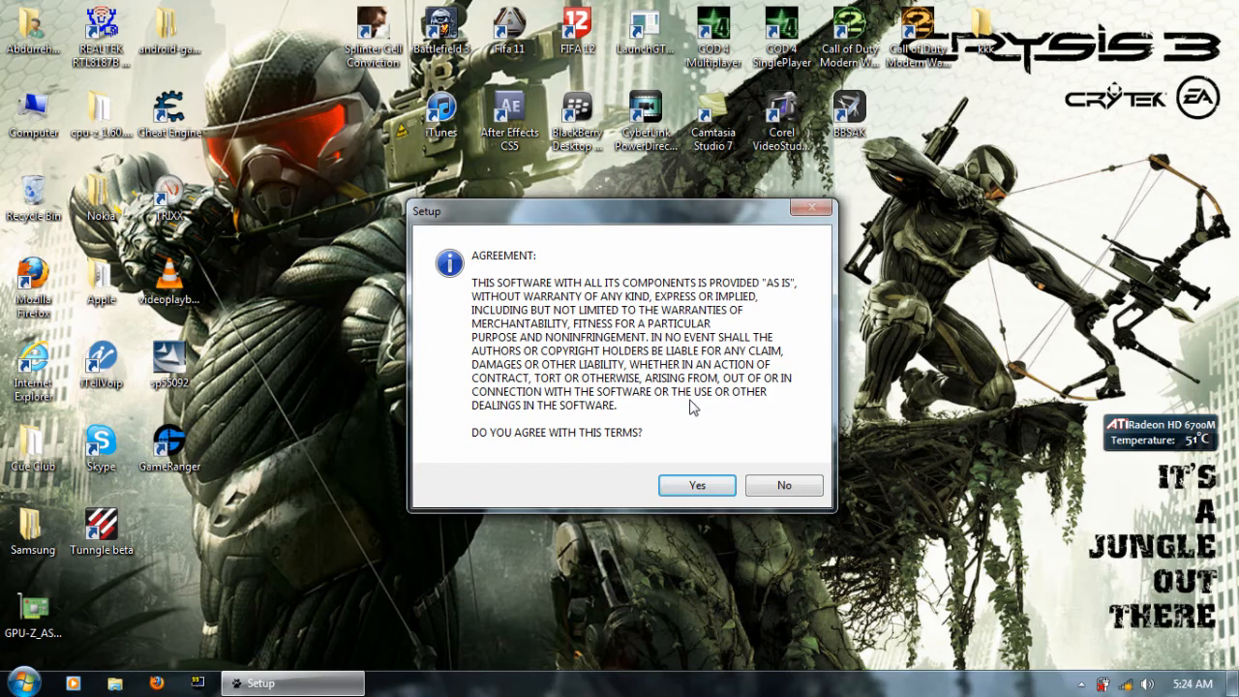
- Agree to the usage terms and skip past the Release Notes and Changelog pages
left_click(696, 485)
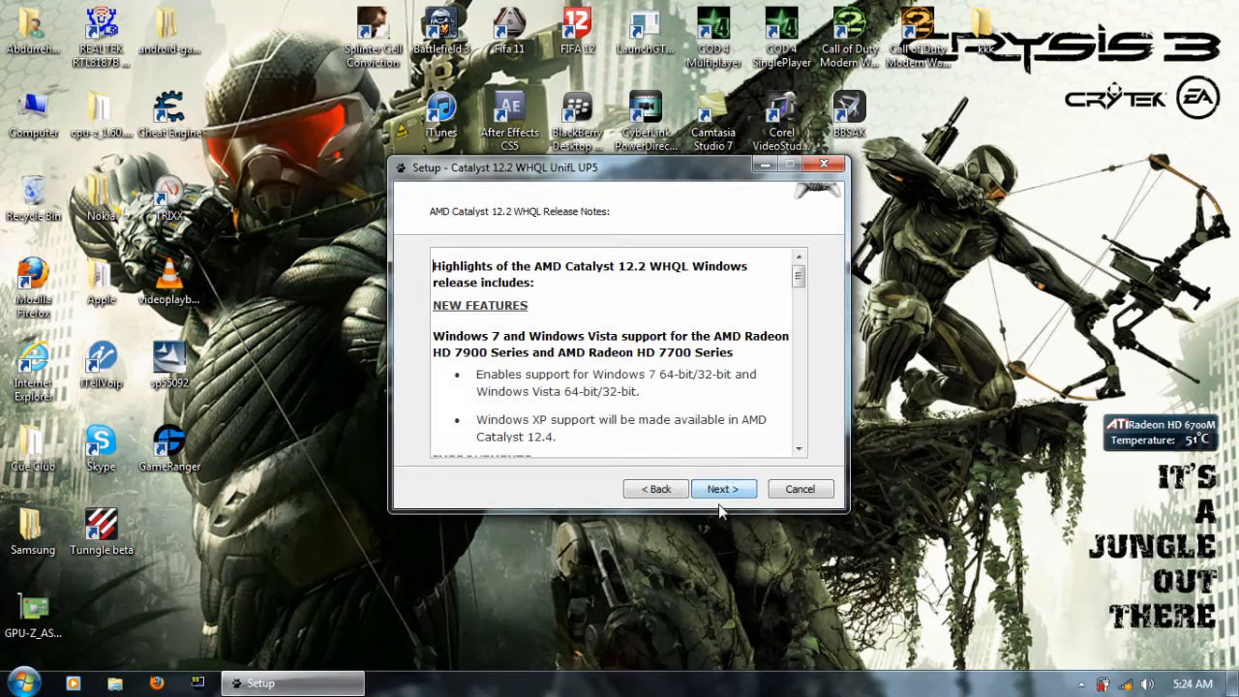
left_click(723, 489)
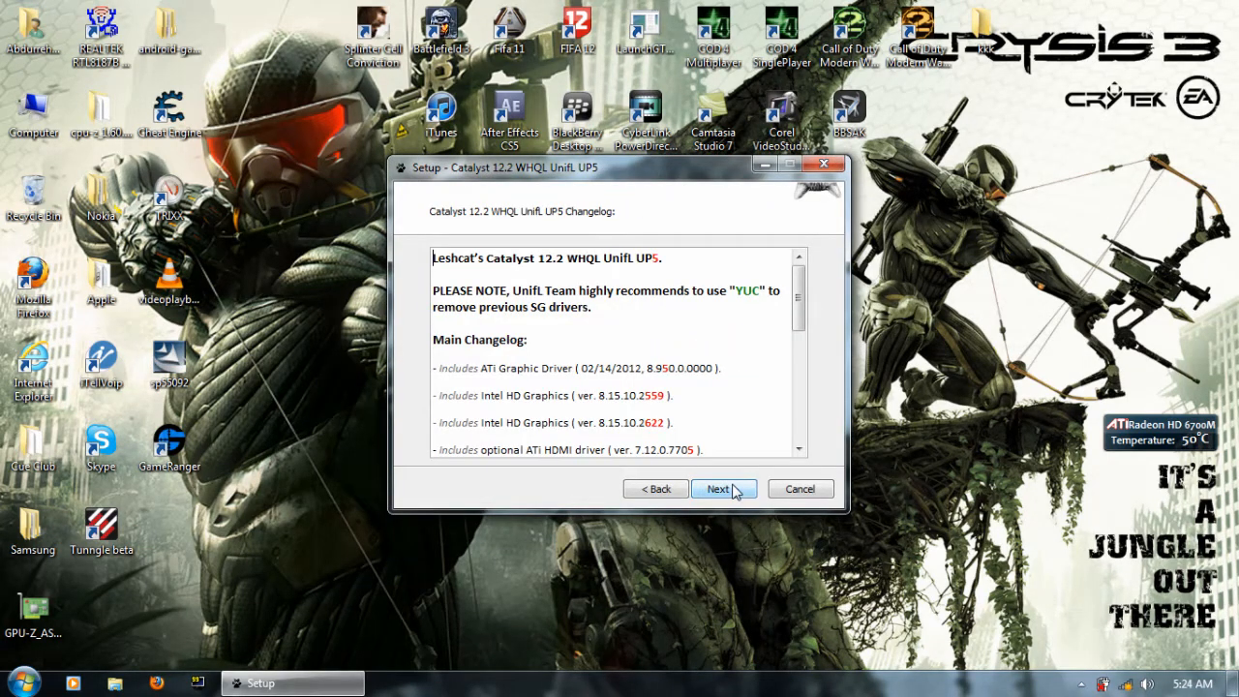
left_click(723, 487)
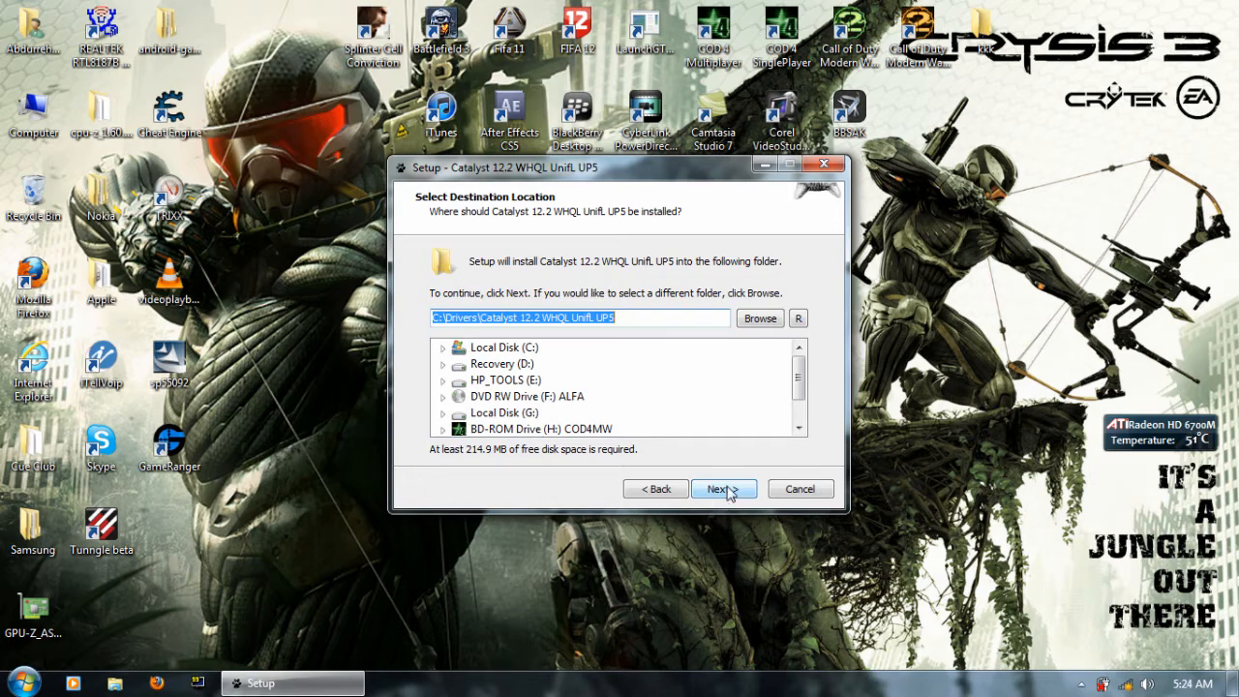
- Keep the C:\Drivers Catalyst destination, confirm the existing folder, and keep default components
left_click(723, 488)
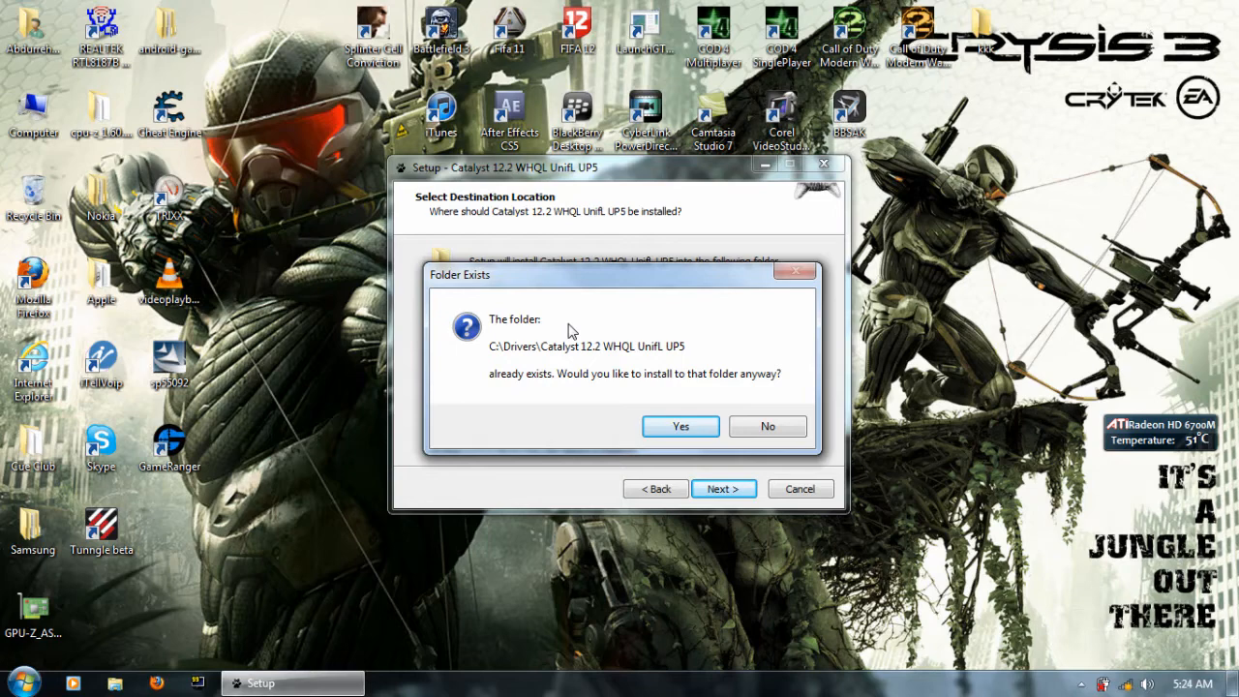
left_click(679, 426)
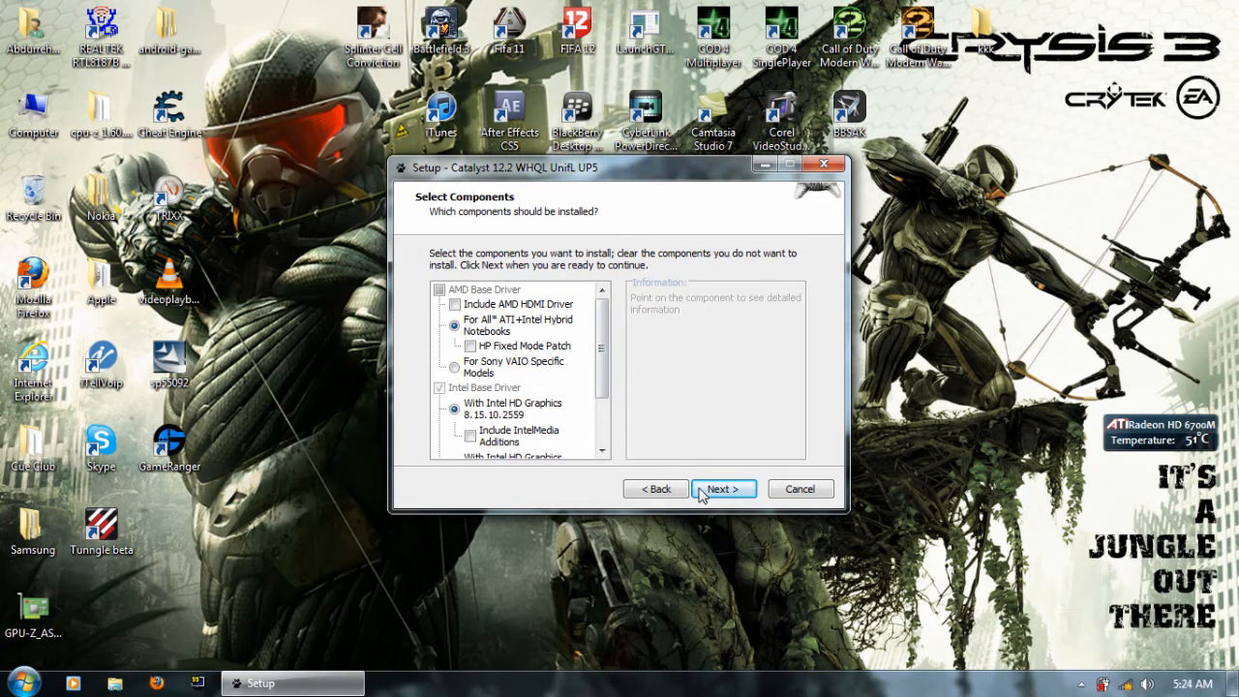
left_click(723, 489)
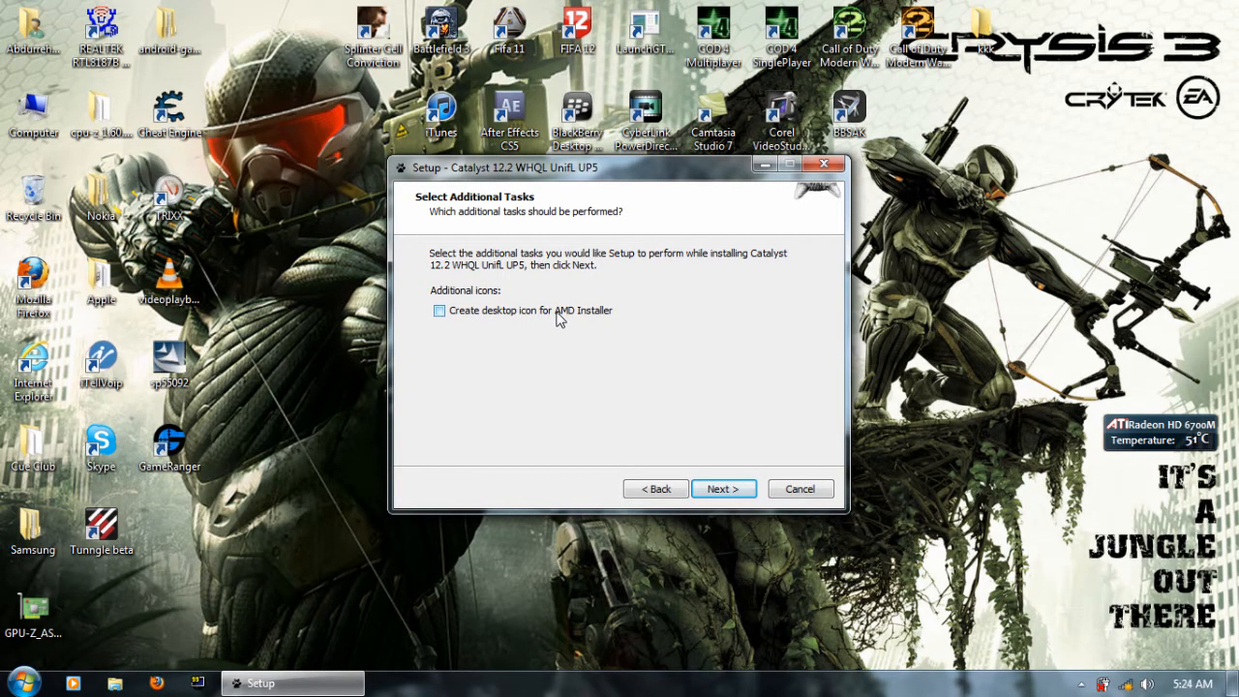
- Enable 'Create desktop icon for AMD Installer' and begin extracting the files
left_click(439, 311)
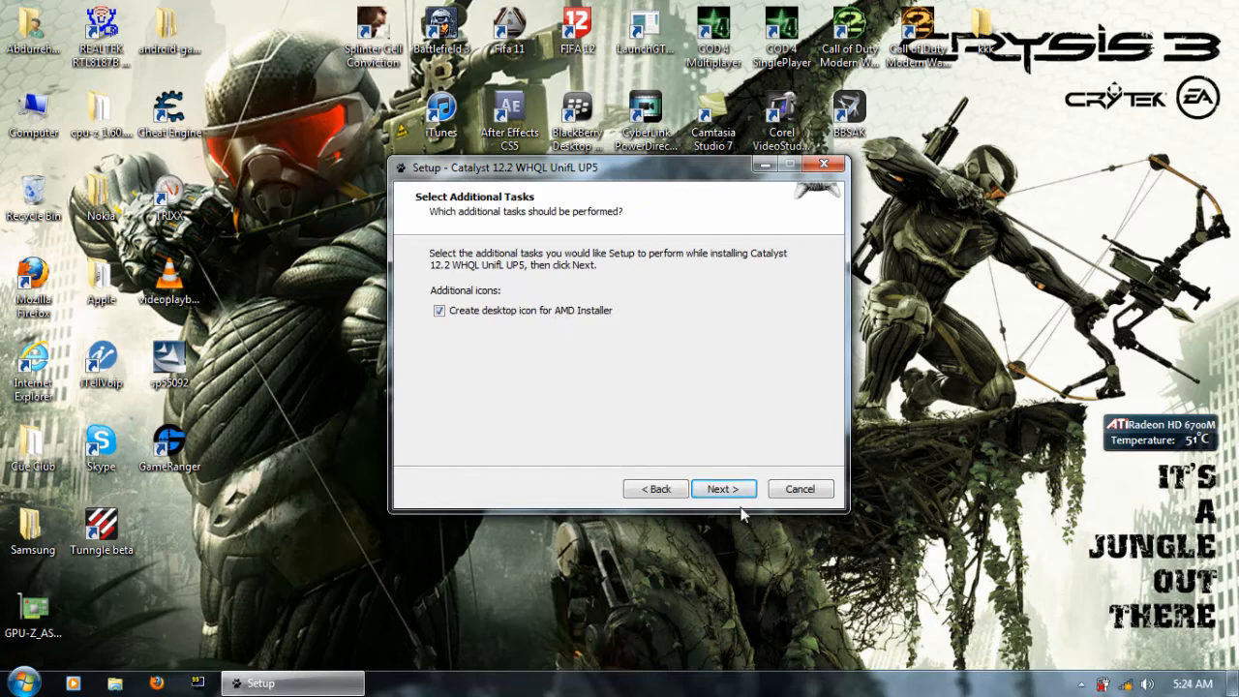
left_click(722, 487)
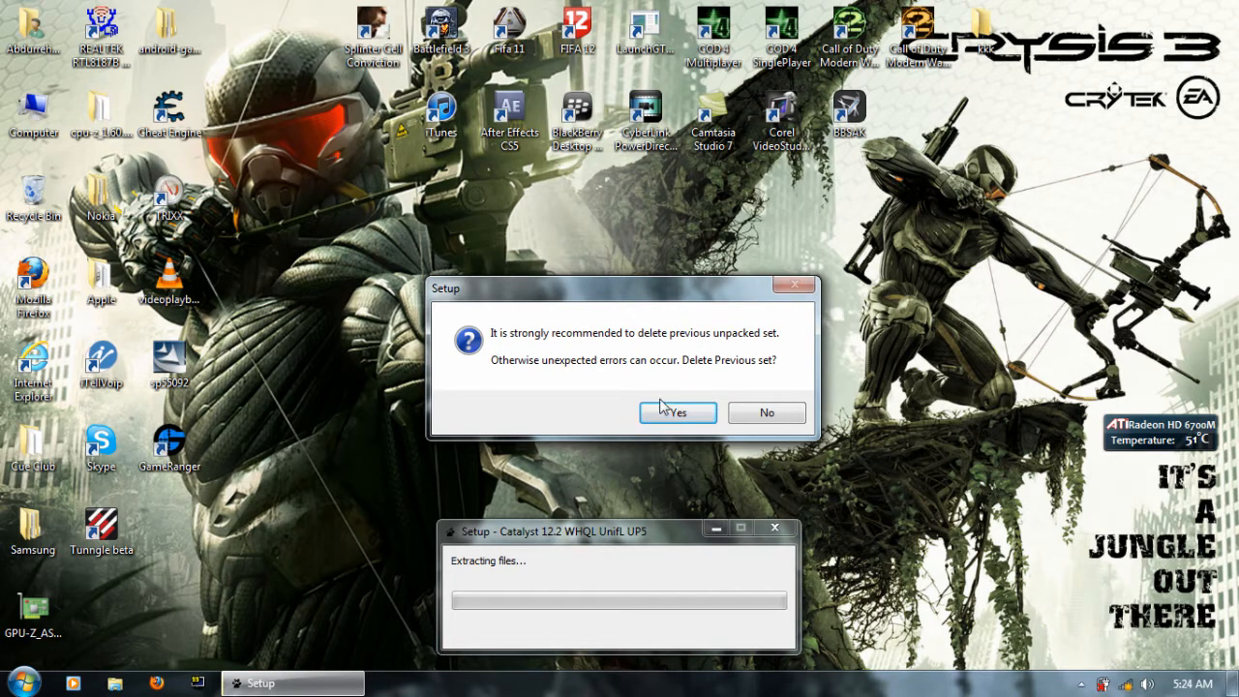
- Delete the previous unpacked set and acknowledge the deletion confirmation
left_click(677, 412)
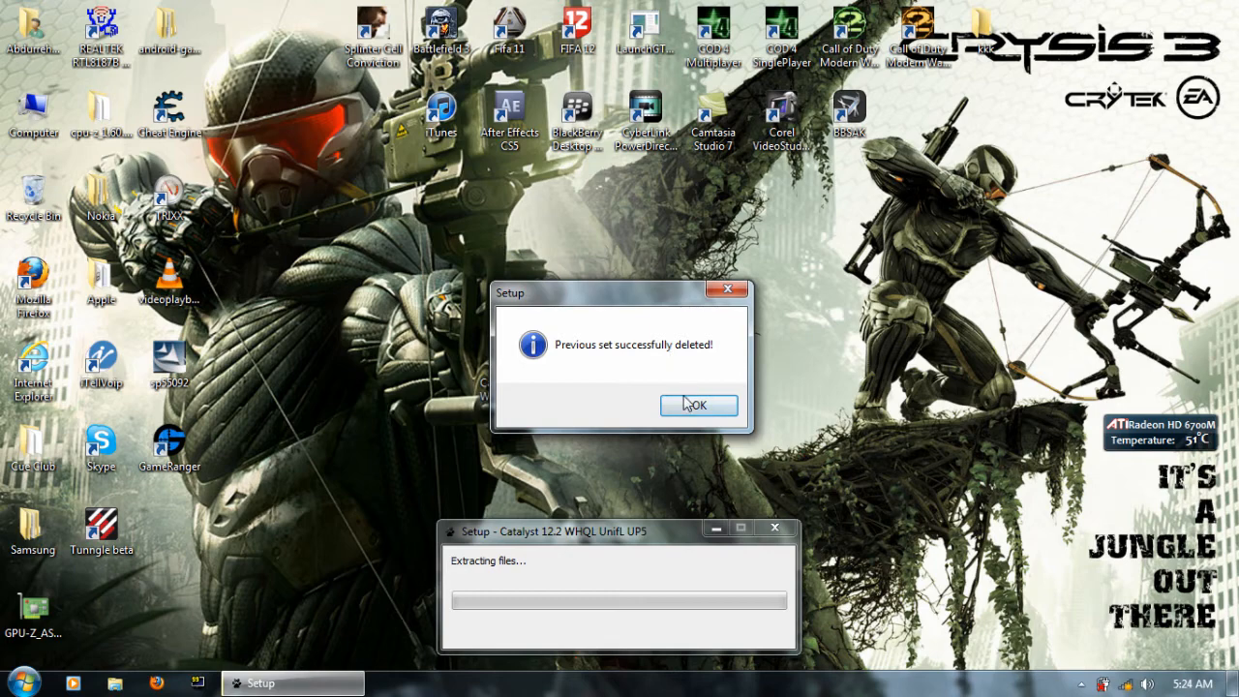
left_click(697, 404)
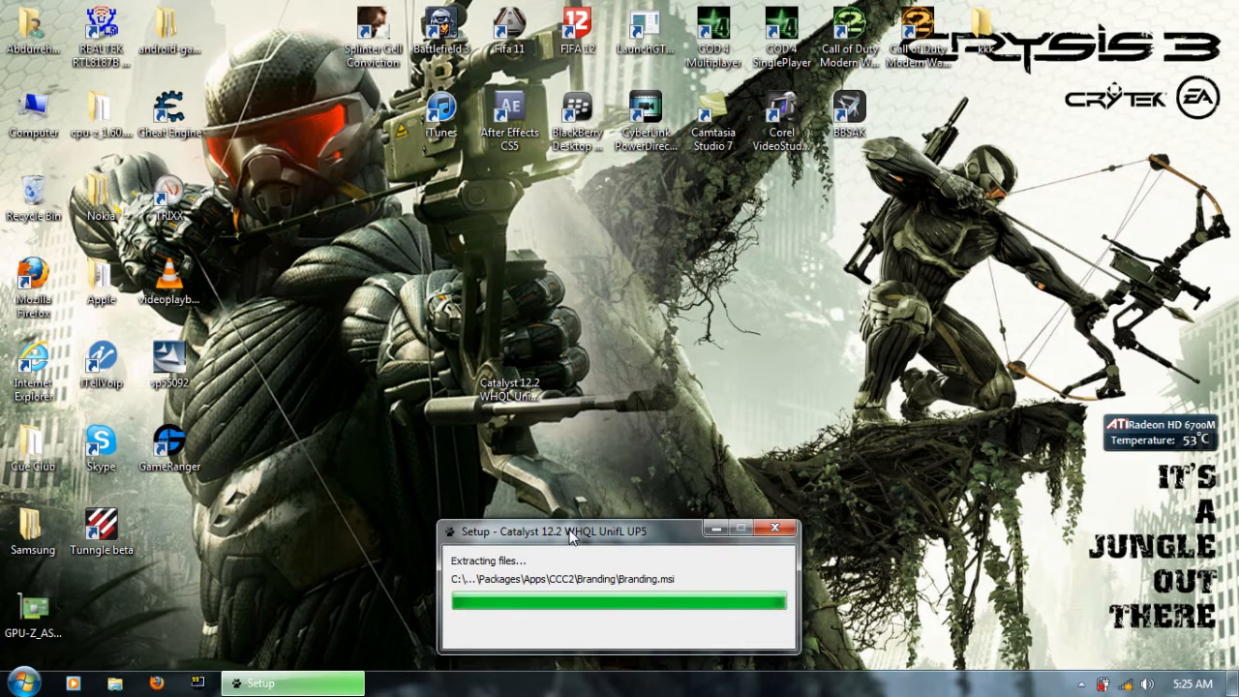
mouse_move(597, 539)
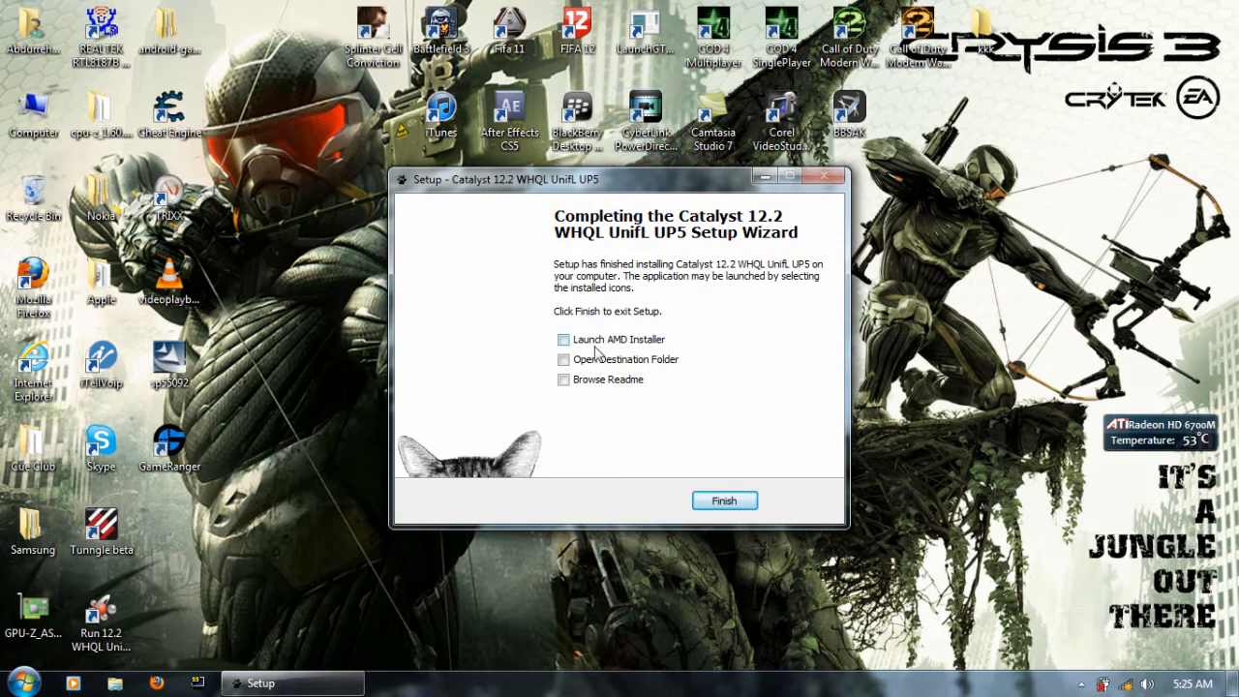
- Finish Setup with 'Launch AMD Installer' enabled to open Catalyst Install Manager
left_click(724, 501)
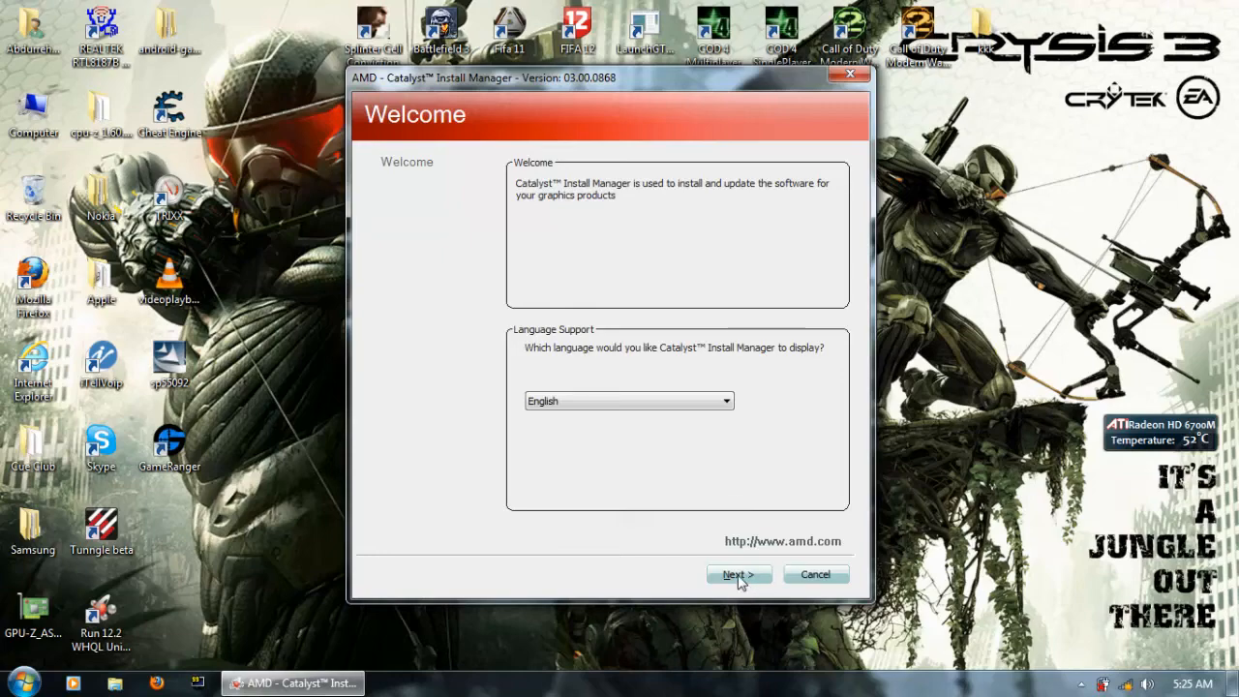
- Keep English, select the Custom install type, and proceed to Customize Install
left_click(738, 574)
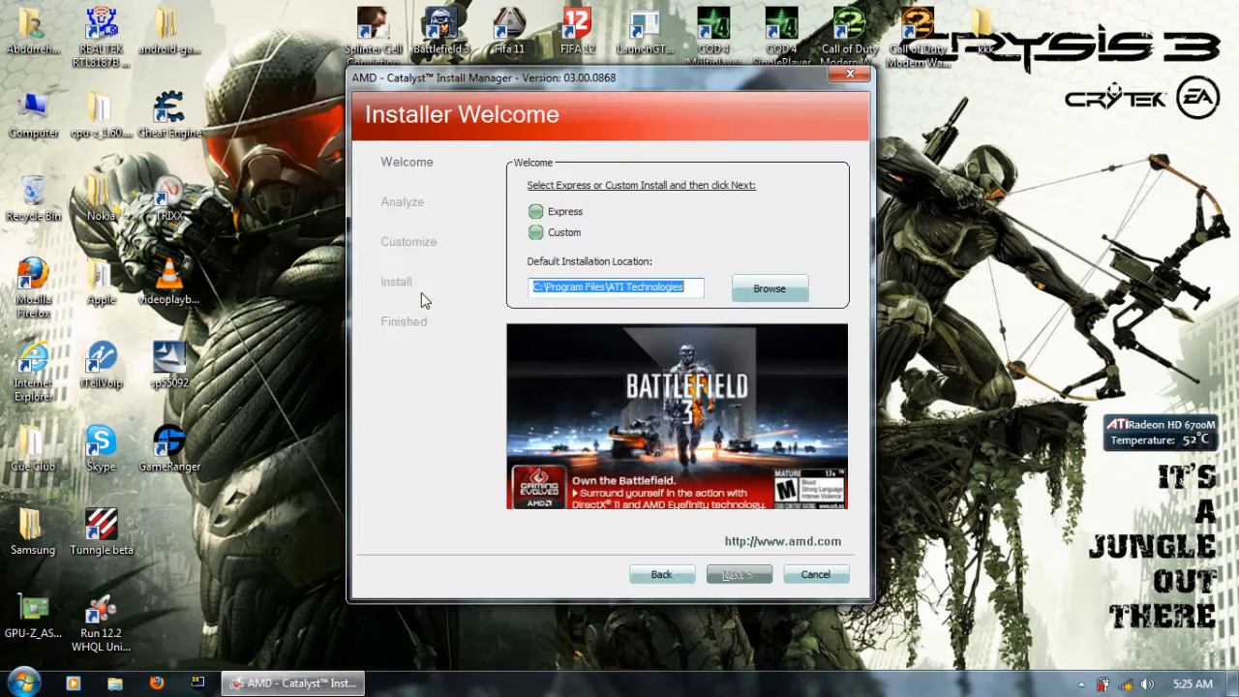
left_click(535, 232)
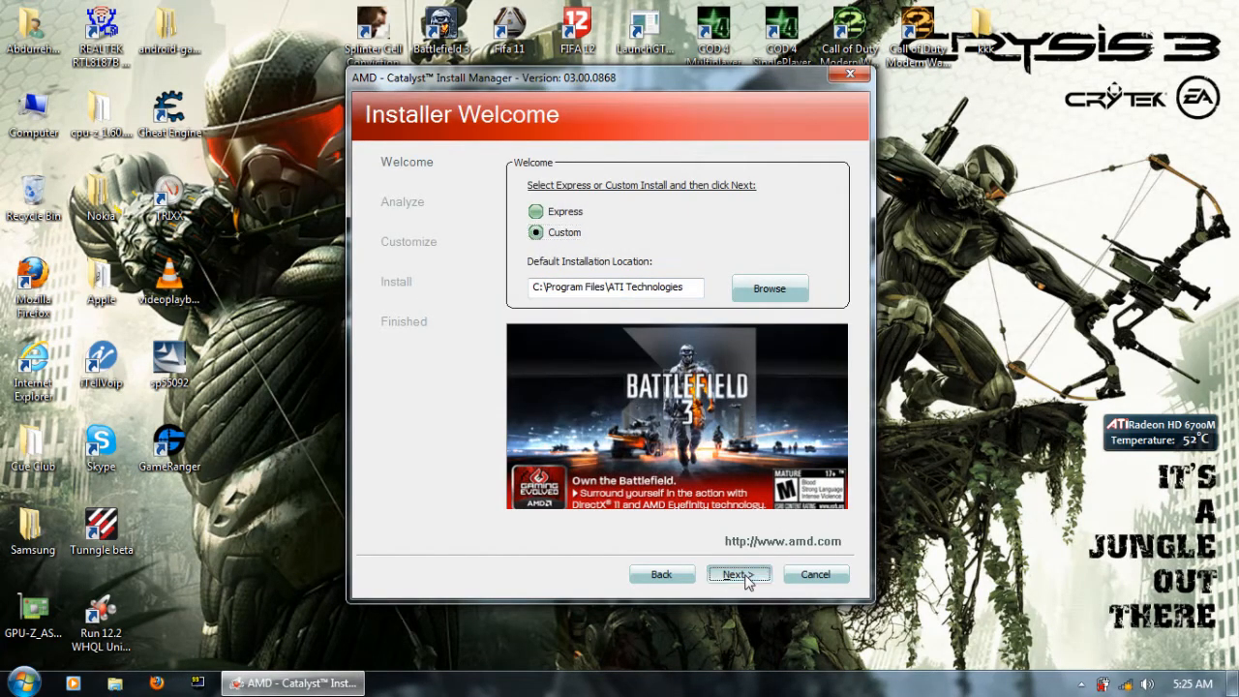
left_click(738, 574)
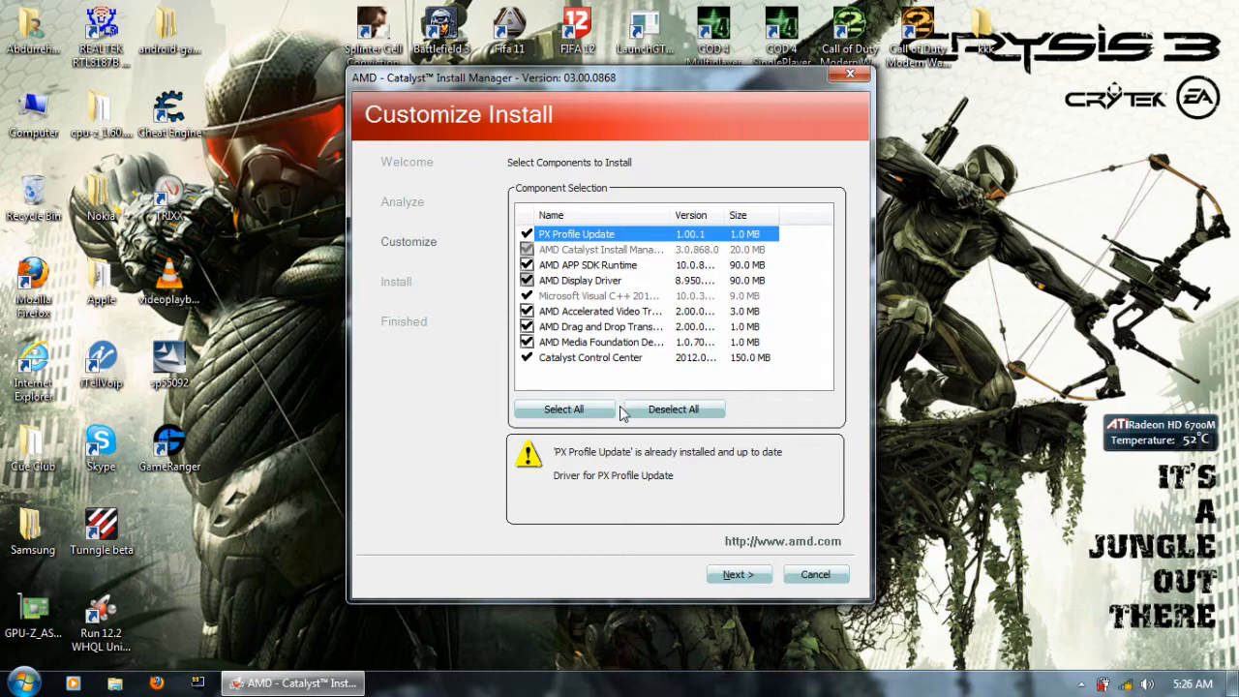
- Keep the selected components and accept the End User License Agreement to begin installing
left_click(739, 574)
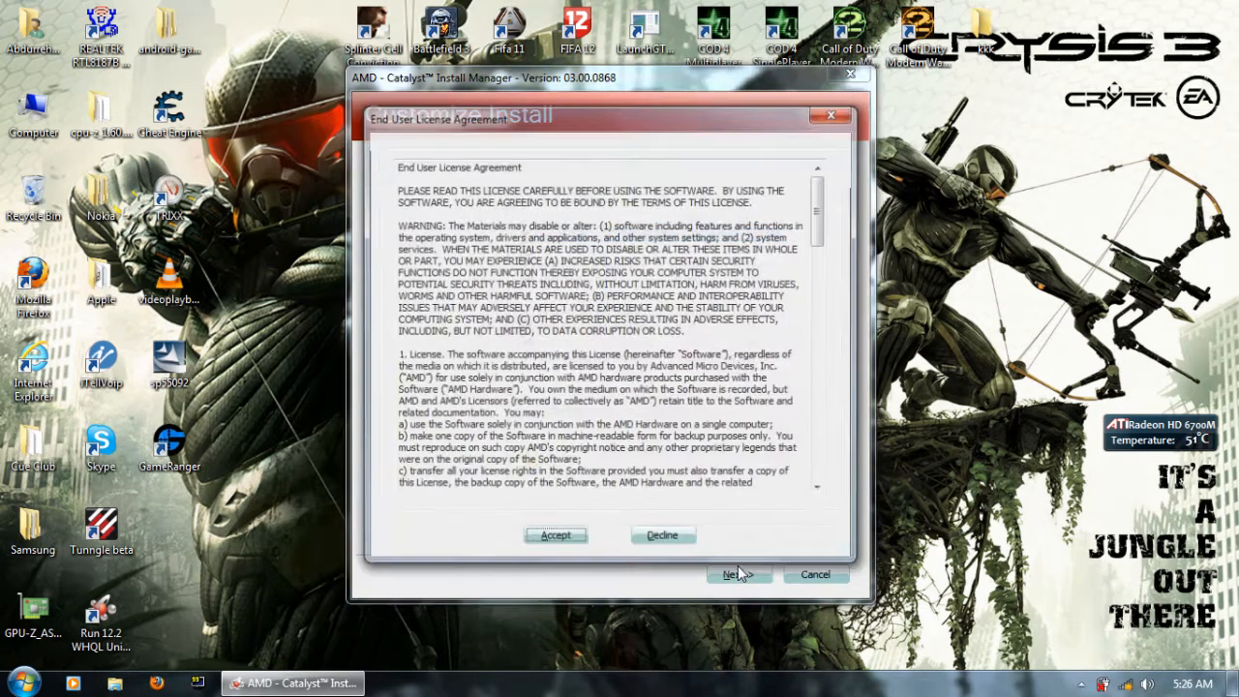
left_click(554, 535)
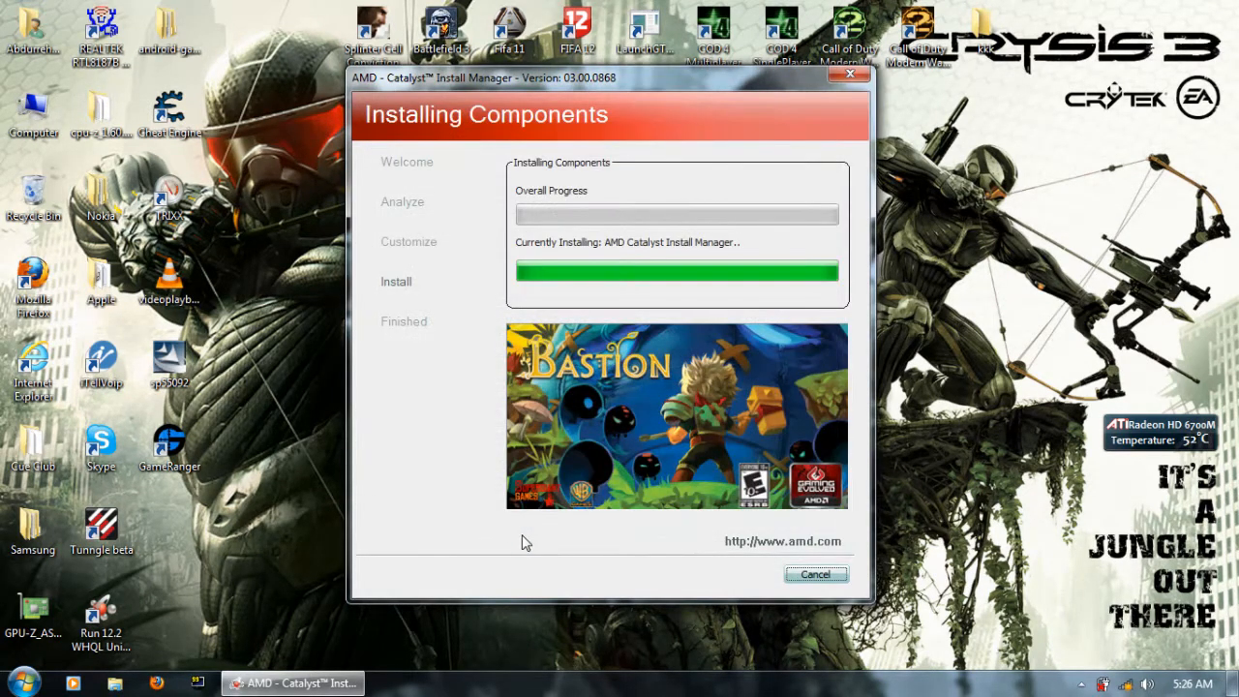